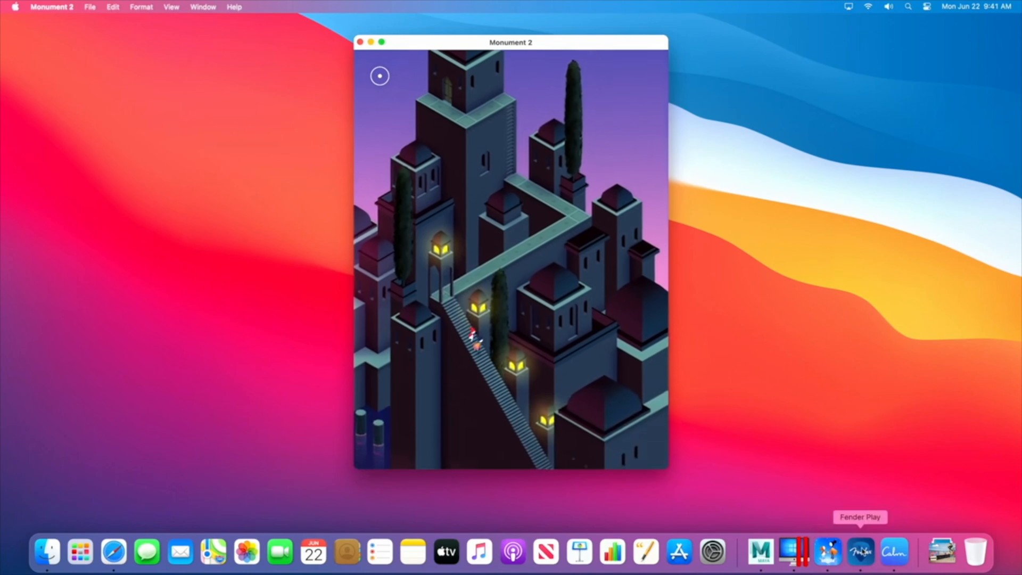
Launch the Fender Play guitar lessons app from the Dock beside Monument 2
{"action": "left_click", "coordinate": [860, 552]}
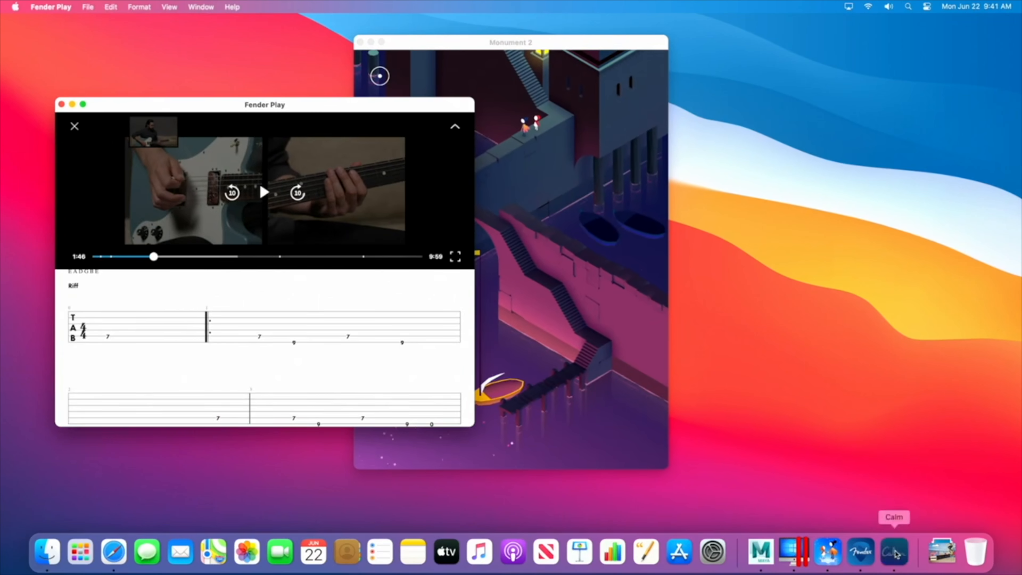
Launch Calm from the Dock, then scroll Apple's 13-inch MacBook Pro "Power. Moves." page
{"action": "left_click", "coordinate": [893, 552]}
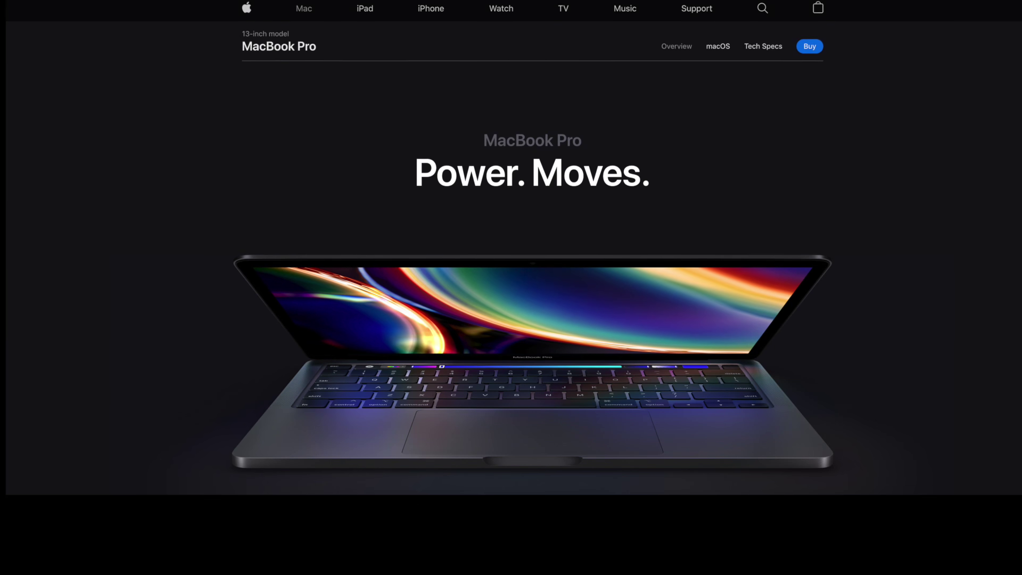
{"action": "scroll", "scroll_direction": "down", "scroll_amount": 3}
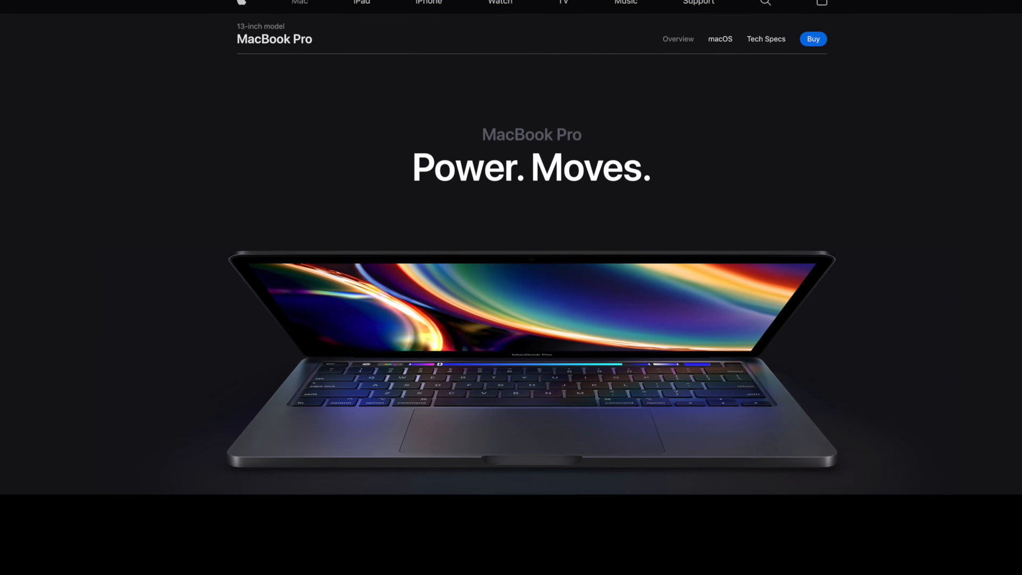